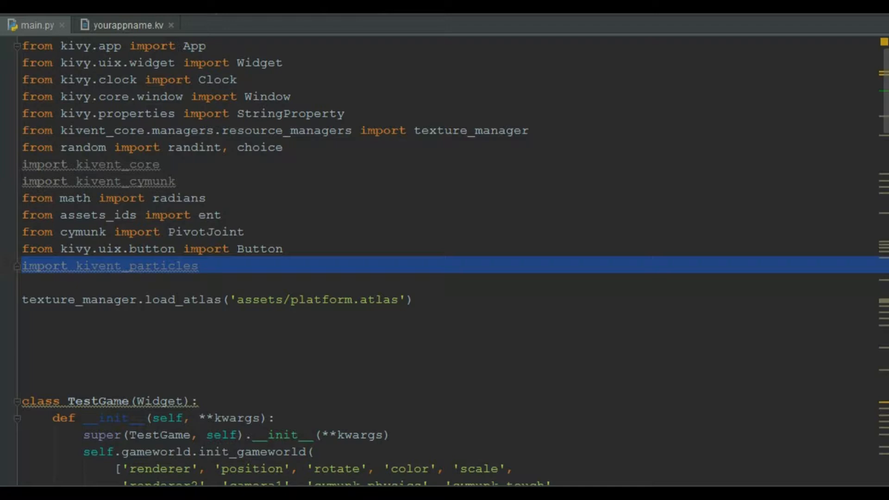
{"action": "mouse_move", "coordinate": [89, 30]}
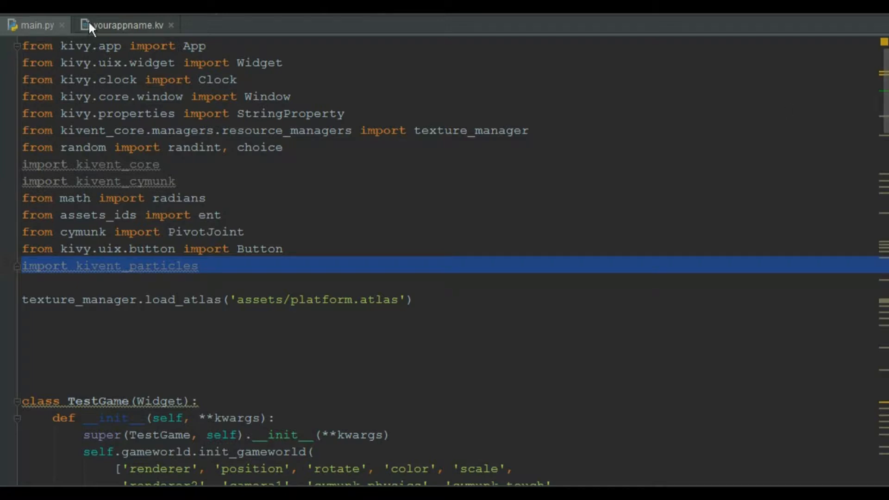
Step: Review yourappname.kv, highlighting the 'particles' zone used by PositionSystem2D and the other systems
{"action": "left_click", "coordinate": [125, 24]}
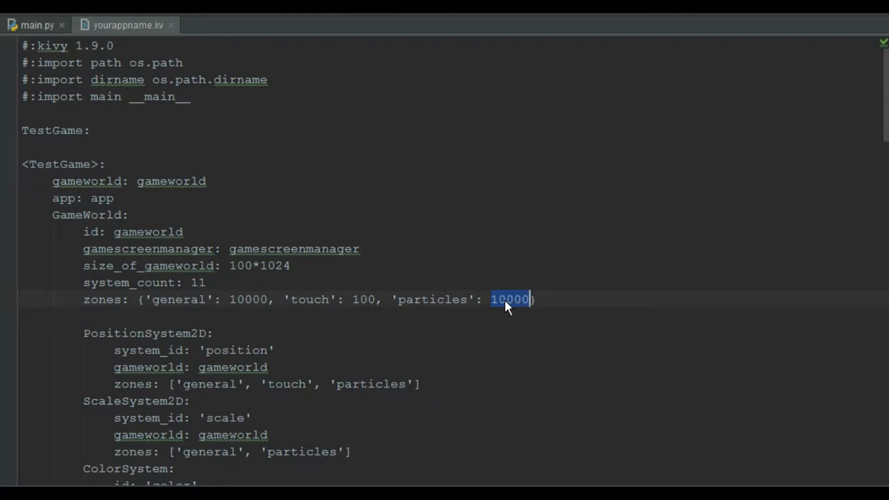
{"action": "scroll", "scroll_direction": "down", "scroll_amount": 3}
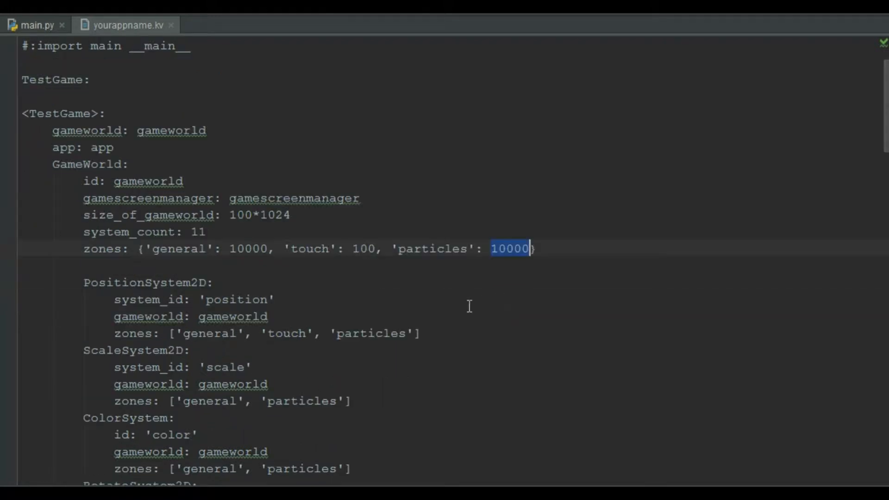
{"action": "double_click", "coordinate": [370, 333]}
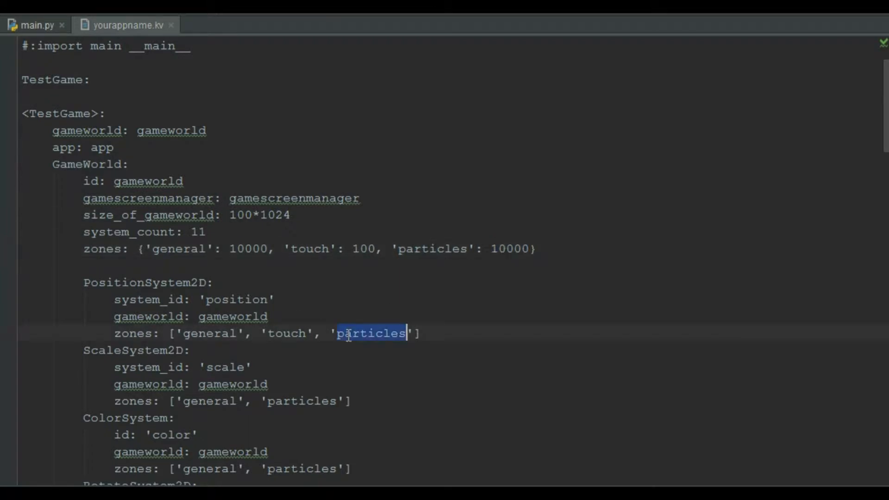
{"action": "scroll", "scroll_direction": "down", "scroll_amount": 3}
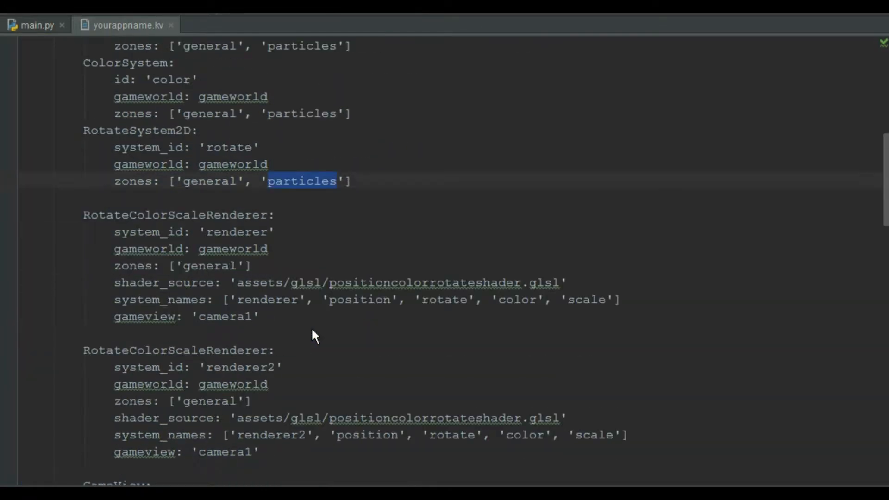
{"action": "scroll", "scroll_direction": "down", "scroll_amount": 3}
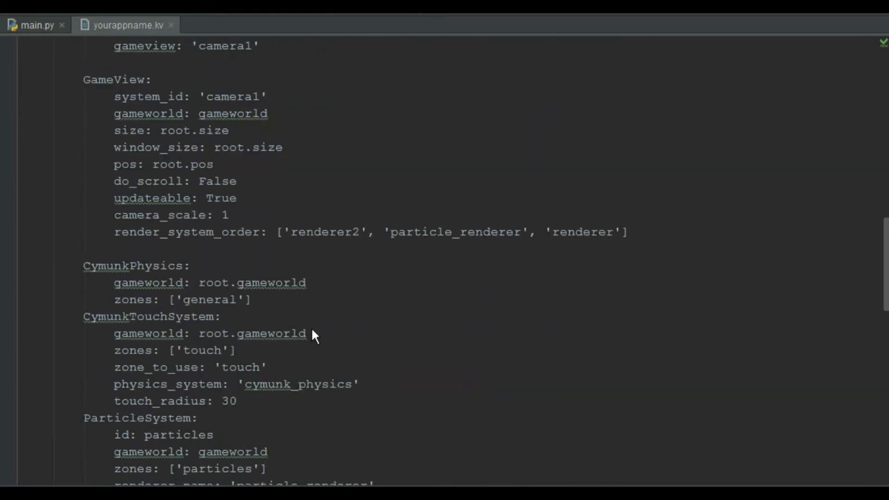
{"action": "scroll", "scroll_direction": "down", "scroll_amount": 3}
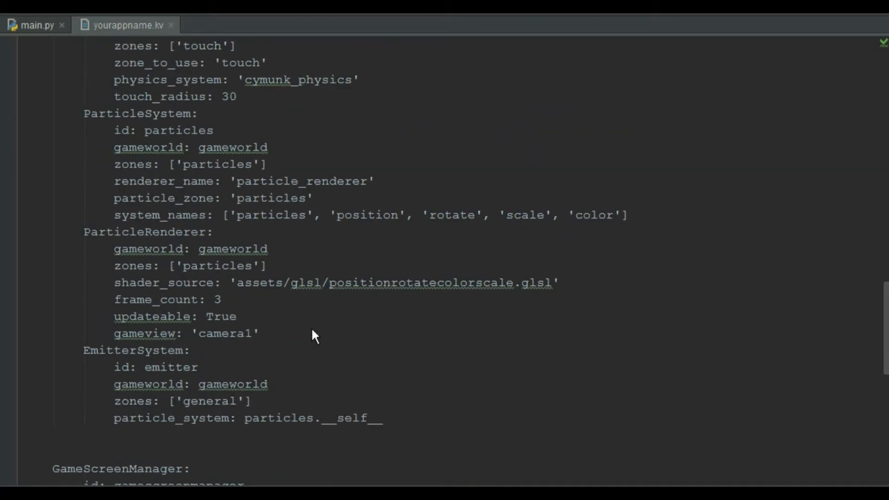
{"action": "double_click", "coordinate": [137, 113]}
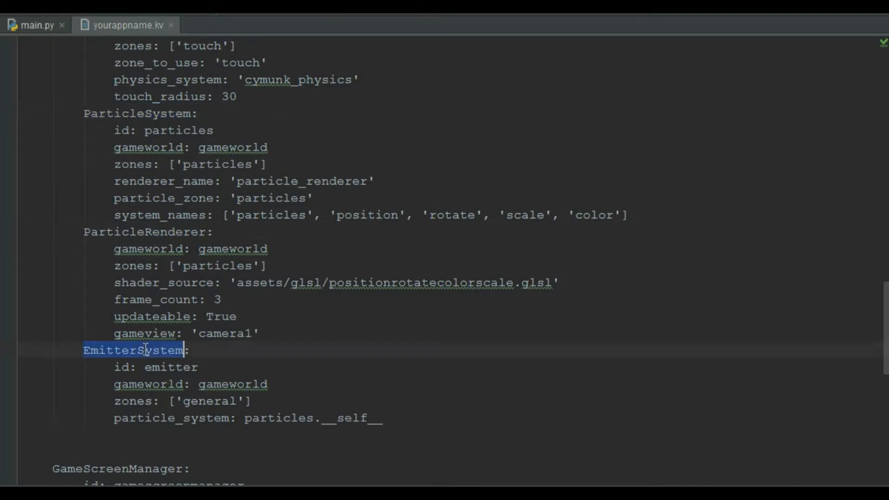
{"action": "mouse_move", "coordinate": [148, 353]}
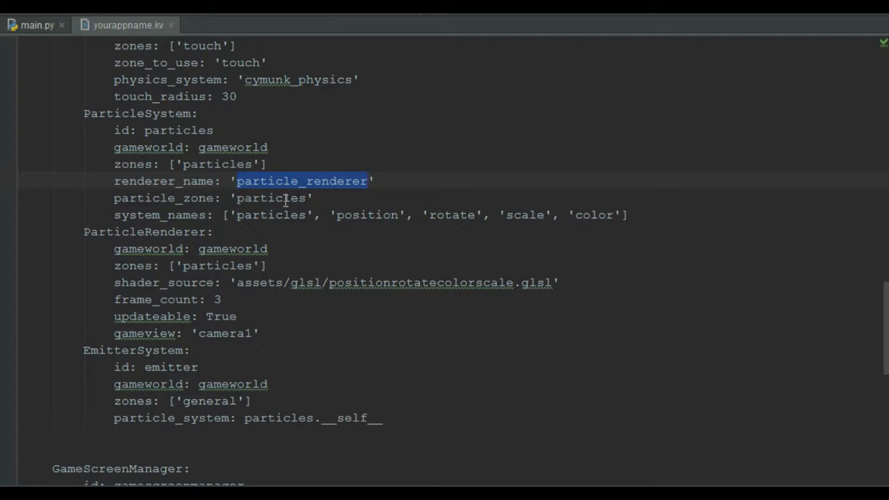
{"action": "left_click", "coordinate": [292, 283]}
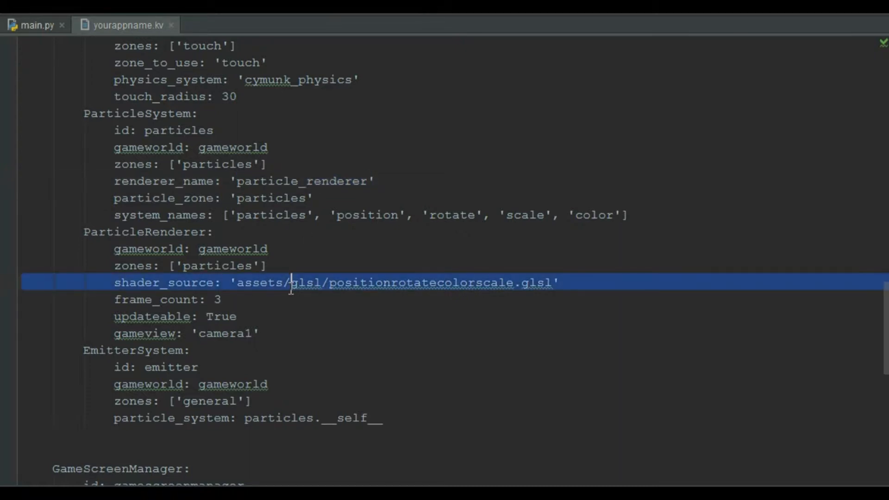
{"action": "mouse_move", "coordinate": [290, 298]}
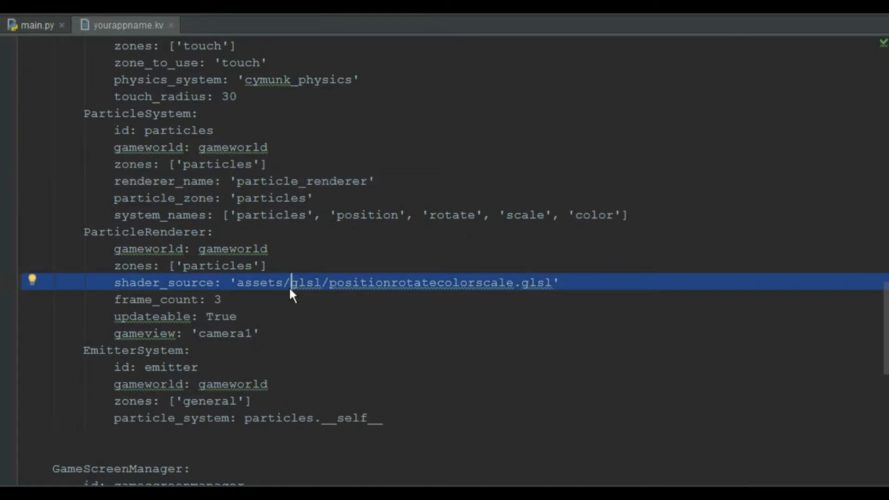
{"action": "scroll", "scroll_direction": "down", "scroll_amount": 3}
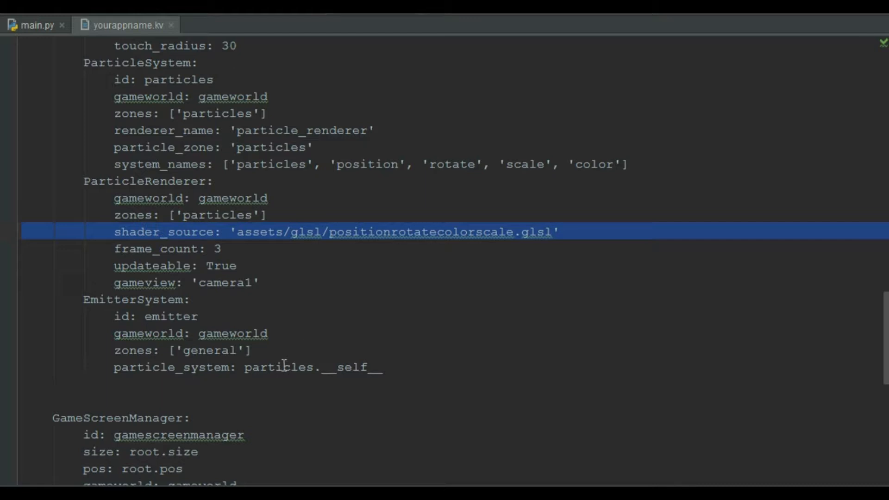
{"action": "double_click", "coordinate": [277, 367]}
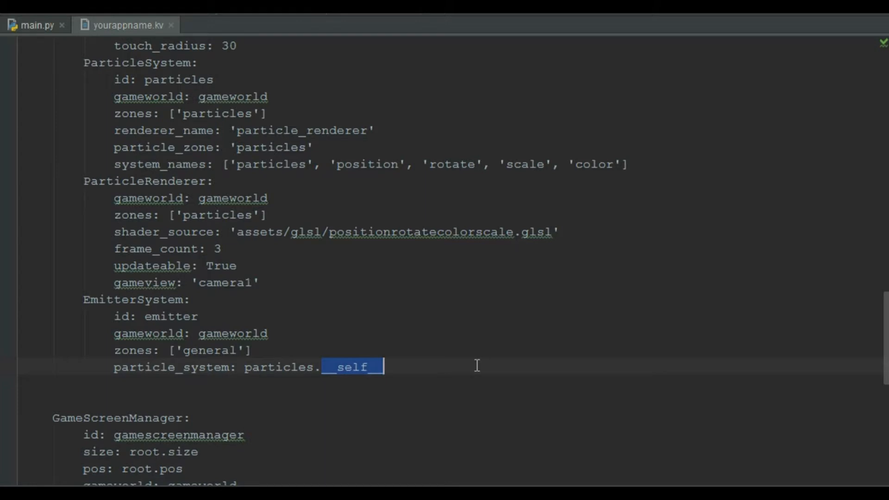
{"action": "scroll", "scroll_direction": "down", "scroll_amount": 3}
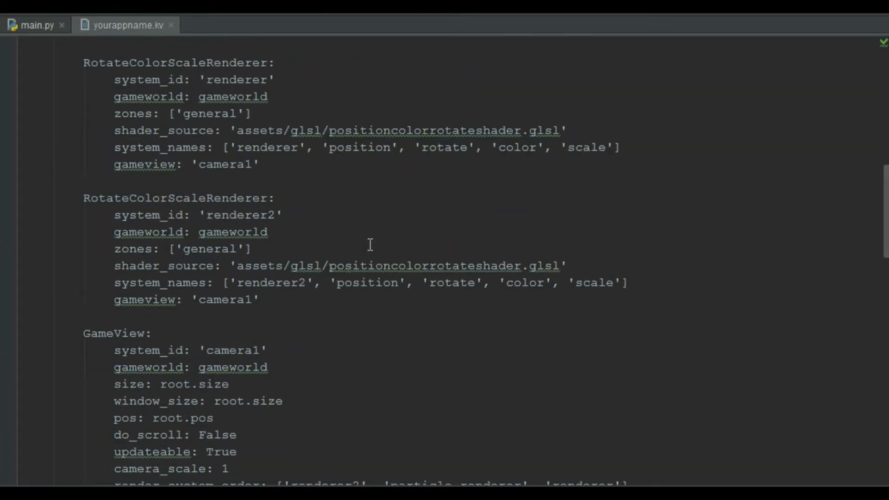
{"action": "scroll", "scroll_direction": "up", "scroll_amount": 3}
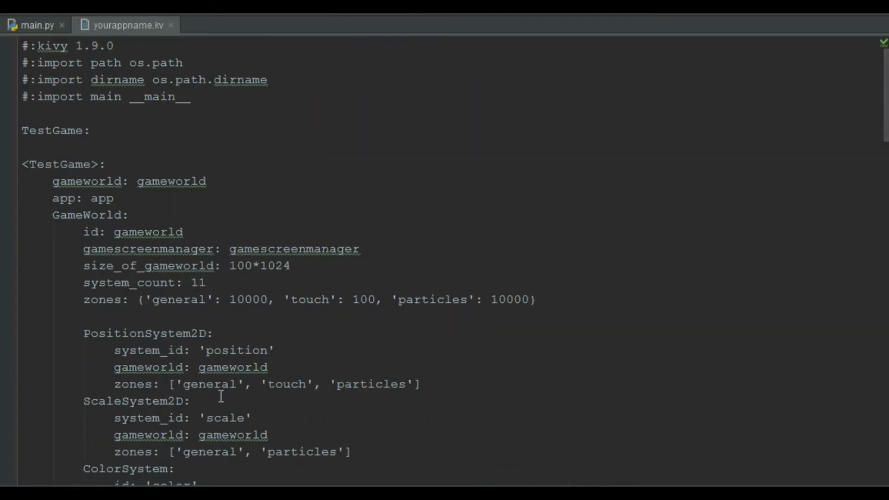
{"action": "double_click", "coordinate": [197, 283]}
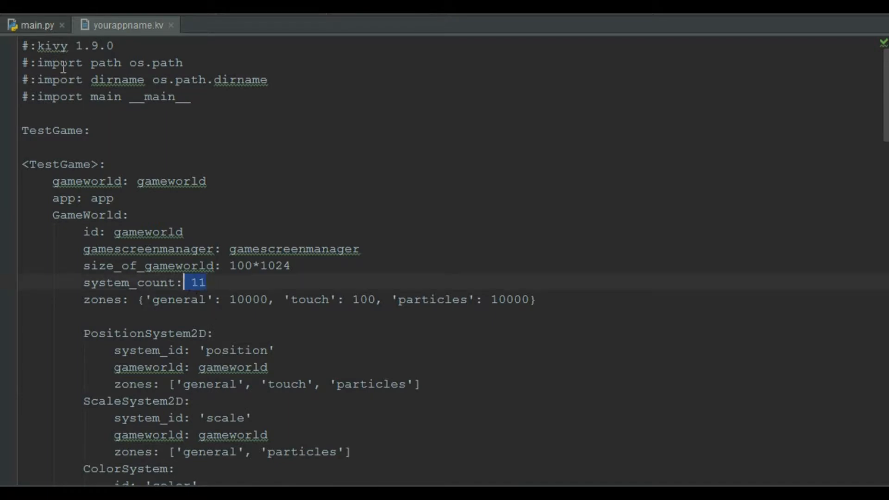
{"action": "left_click", "coordinate": [32, 24]}
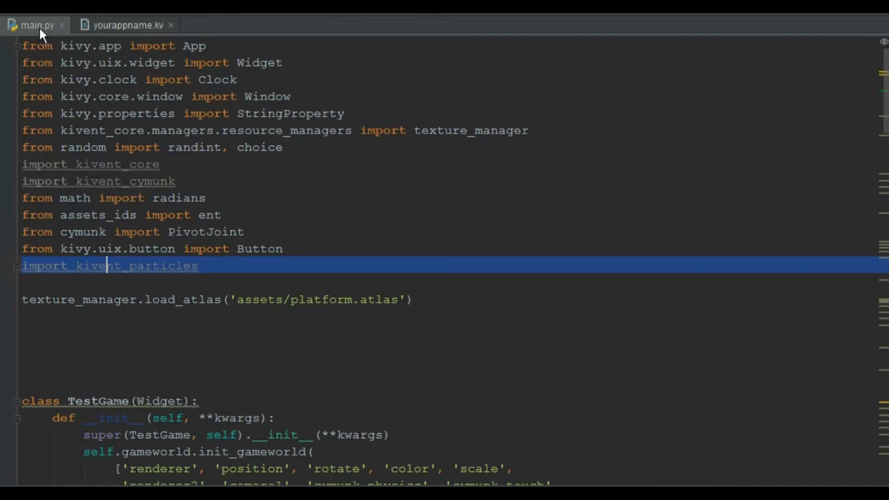
{"action": "scroll", "scroll_direction": "down", "scroll_amount": 3}
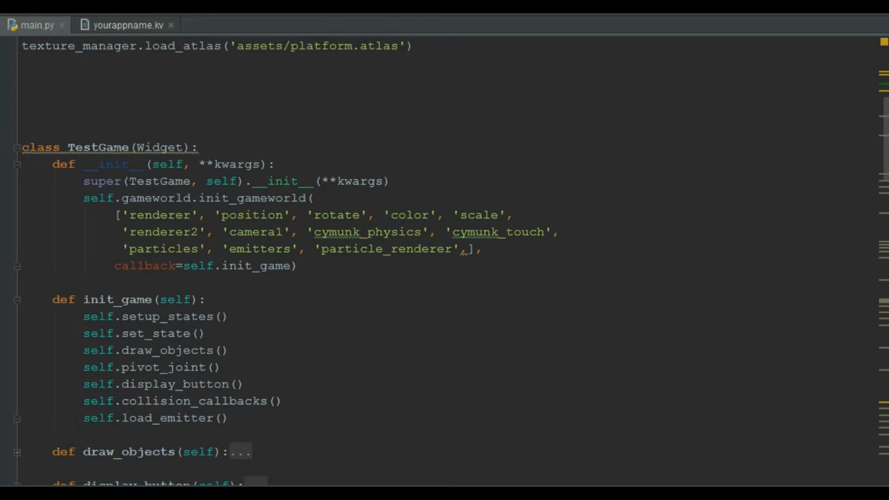
{"action": "mouse_move", "coordinate": [465, 279]}
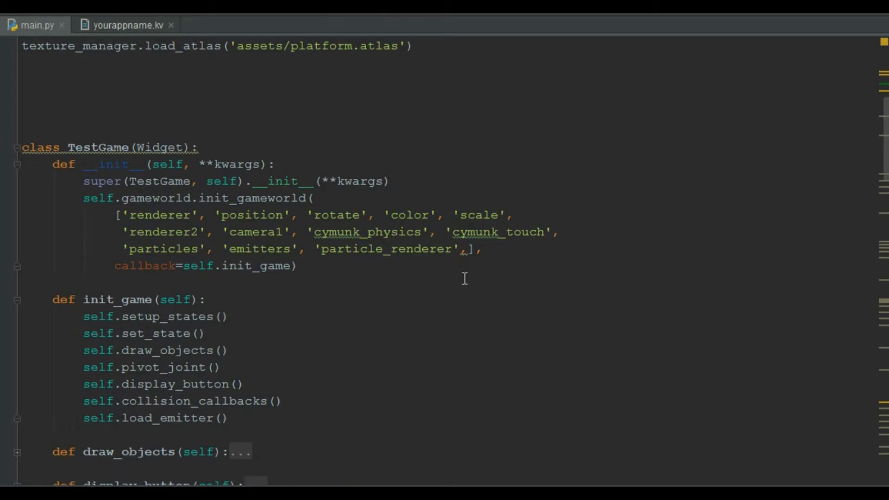
{"action": "left_click_drag", "start_coordinate": [119, 248], "coordinate": [459, 248]}
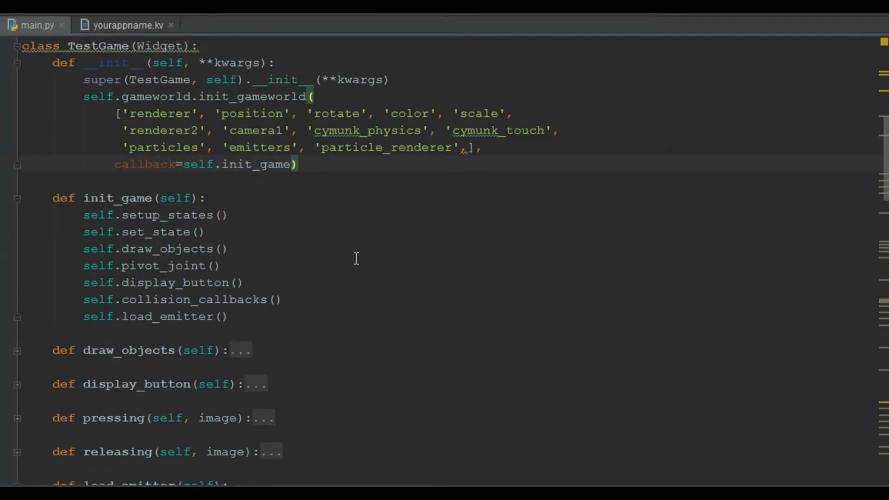
{"action": "scroll", "scroll_direction": "down", "scroll_amount": 3}
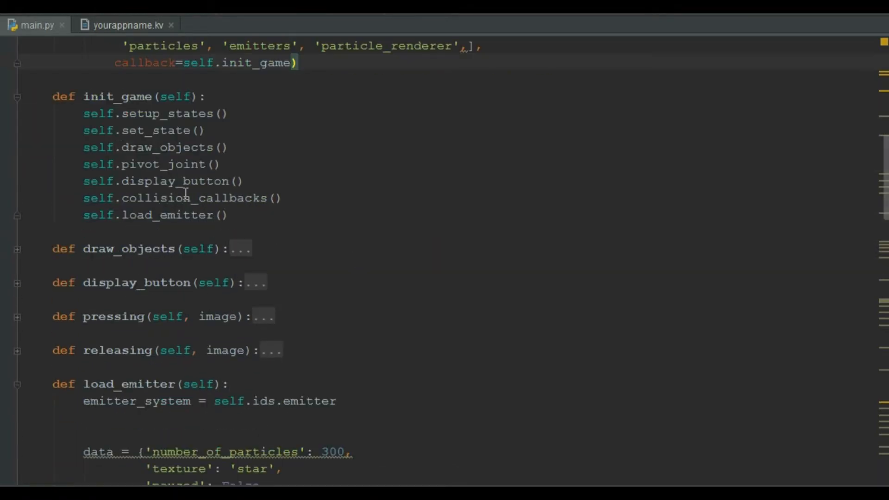
{"action": "scroll", "scroll_direction": "down", "scroll_amount": 3}
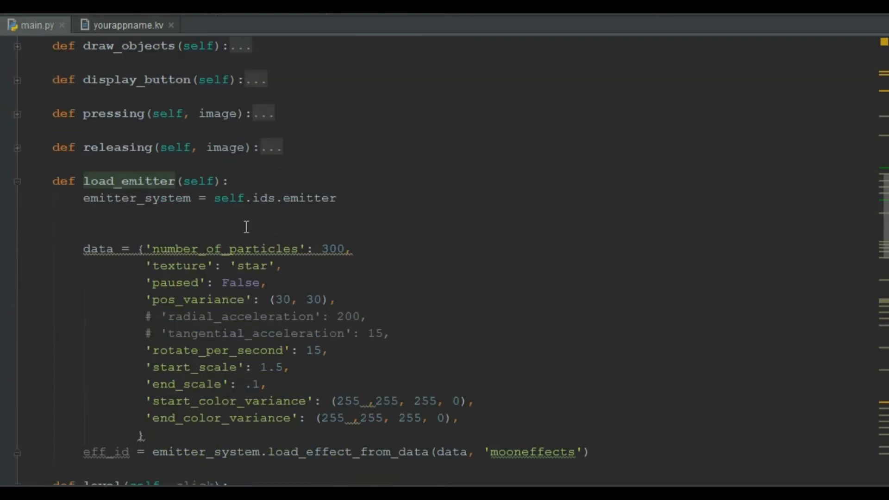
{"action": "left_click_drag", "start_coordinate": [82, 248], "coordinate": [459, 418]}
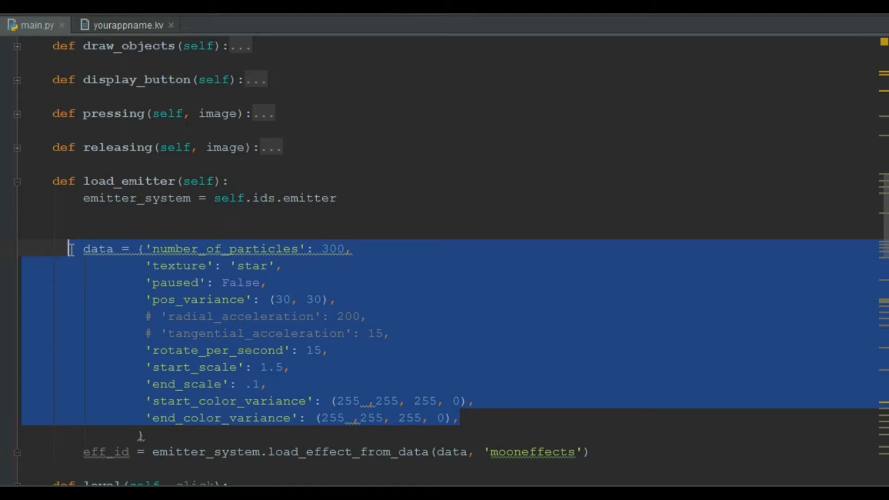
{"action": "mouse_move", "coordinate": [520, 441]}
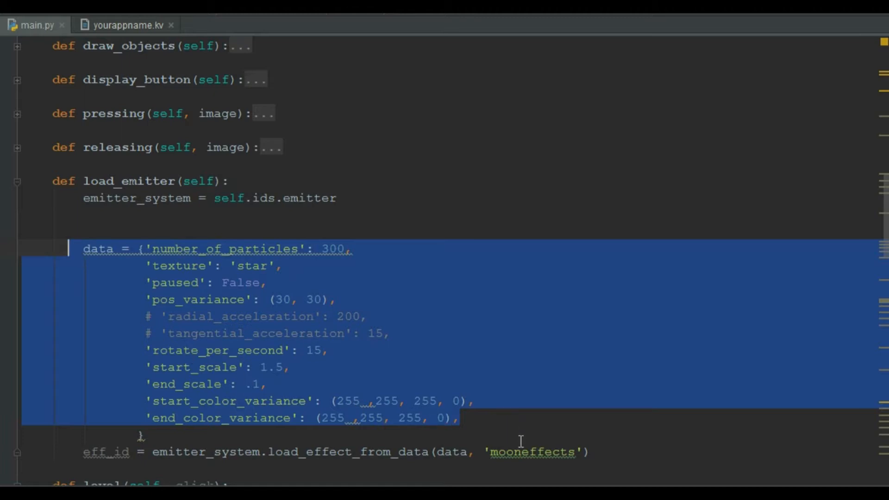
{"action": "double_click", "coordinate": [531, 452]}
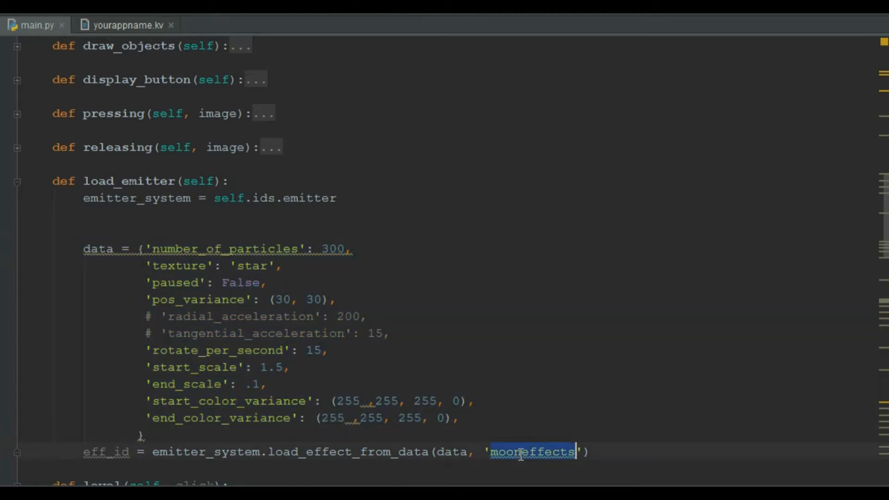
{"action": "mouse_move", "coordinate": [524, 465]}
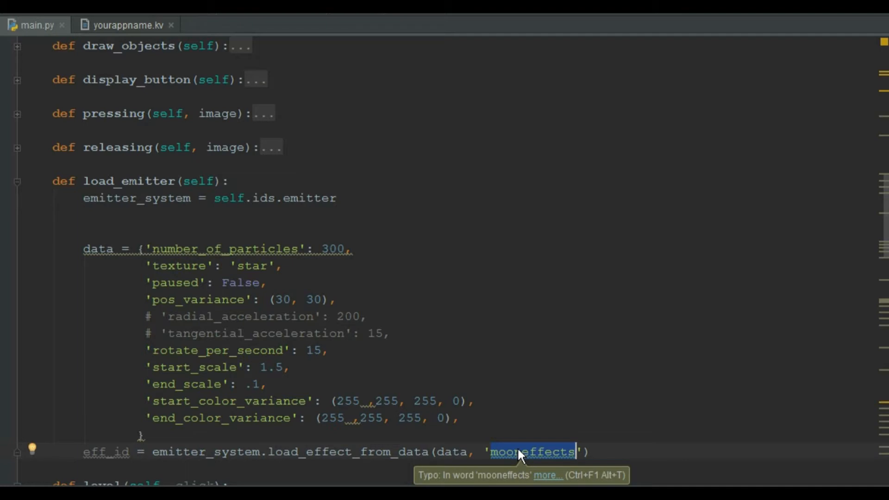
{"action": "left_click", "coordinate": [265, 283]}
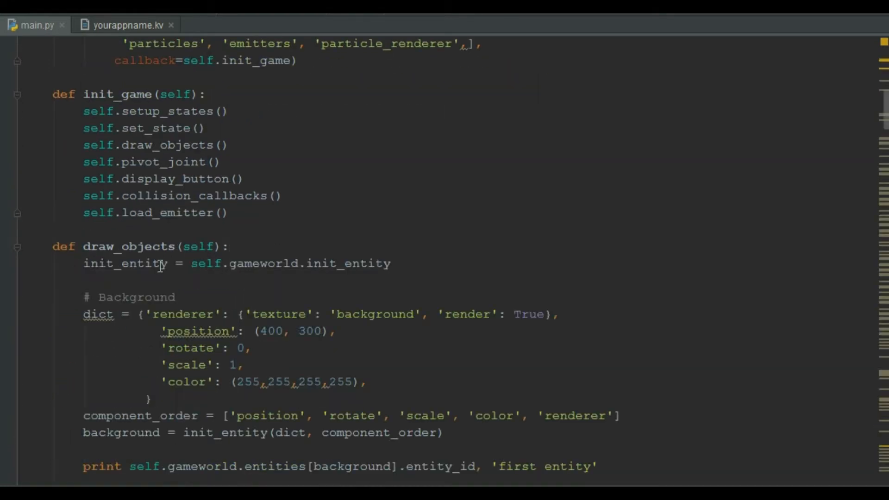
Step: Close the bracket so the moon entity's dict holds an empty 'emitters': [] list
{"action": "scroll", "scroll_direction": "down", "scroll_amount": 3}
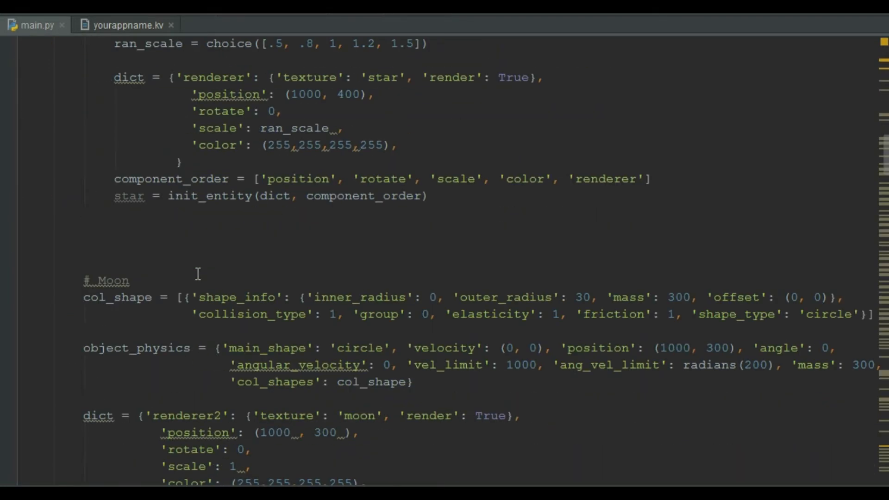
{"action": "scroll", "scroll_direction": "down", "scroll_amount": 3}
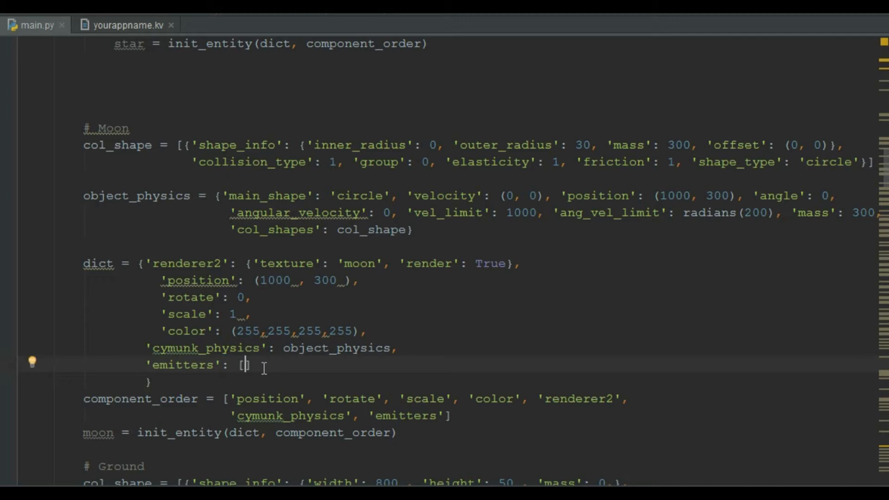
{"action": "type", "text": "]"}
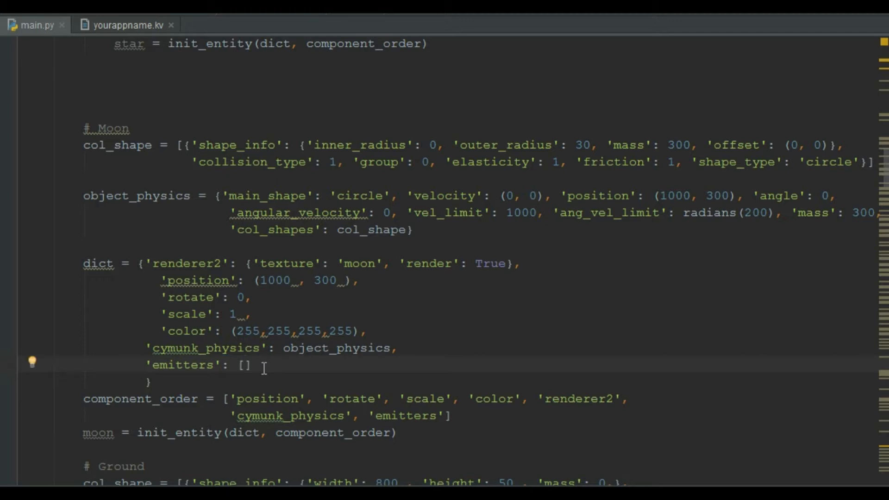
{"action": "mouse_move", "coordinate": [277, 339]}
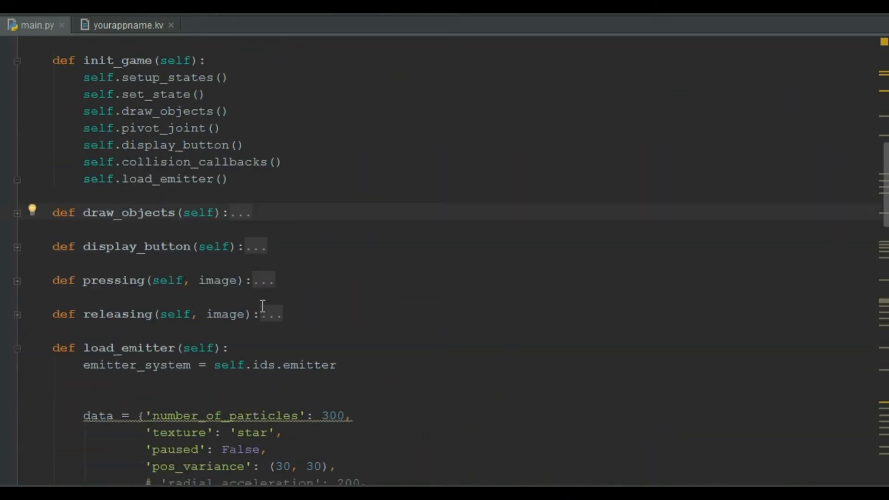
{"action": "scroll", "scroll_direction": "down", "scroll_amount": 3}
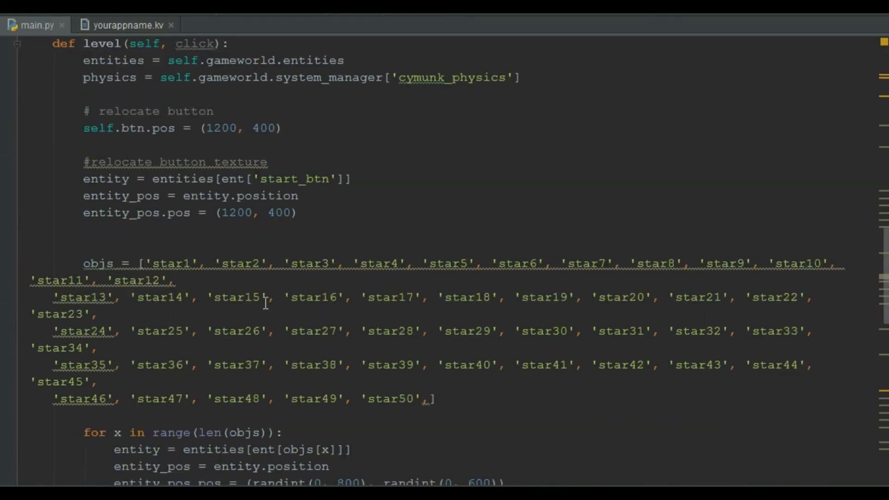
{"action": "scroll", "scroll_direction": "down", "scroll_amount": 3}
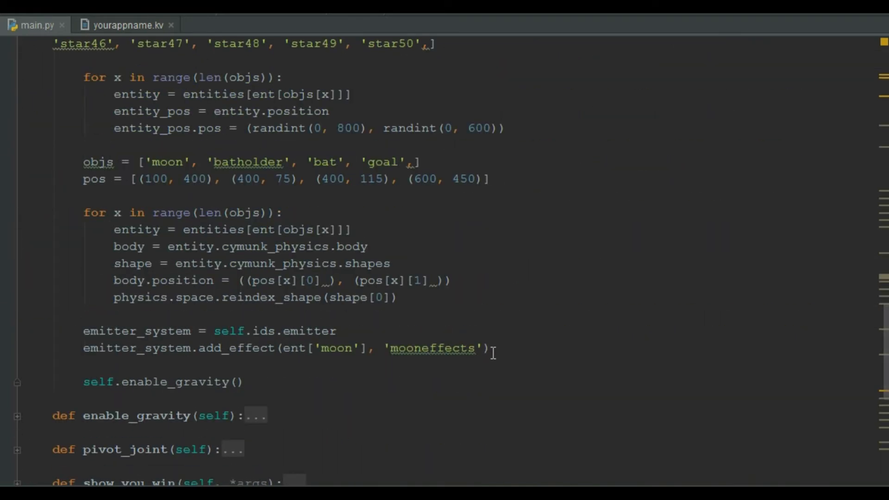